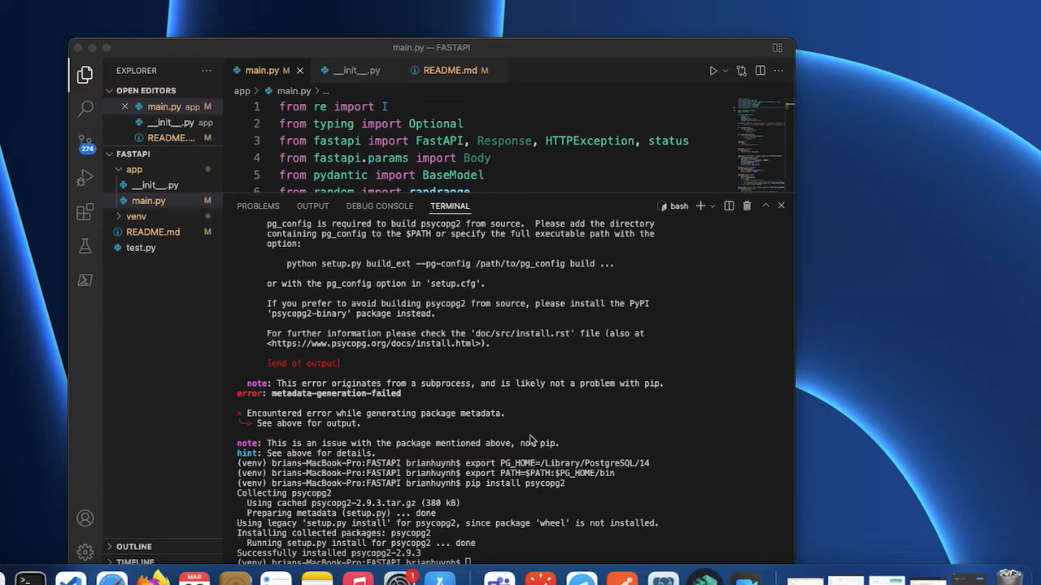
pyautogui.moveTo(531, 440)
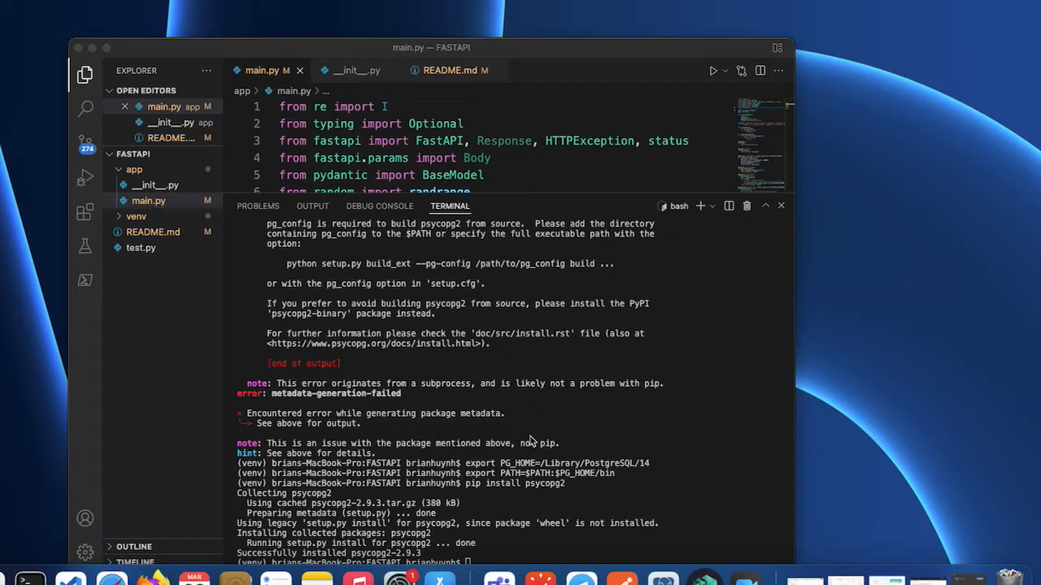
pyautogui.moveTo(532, 456)
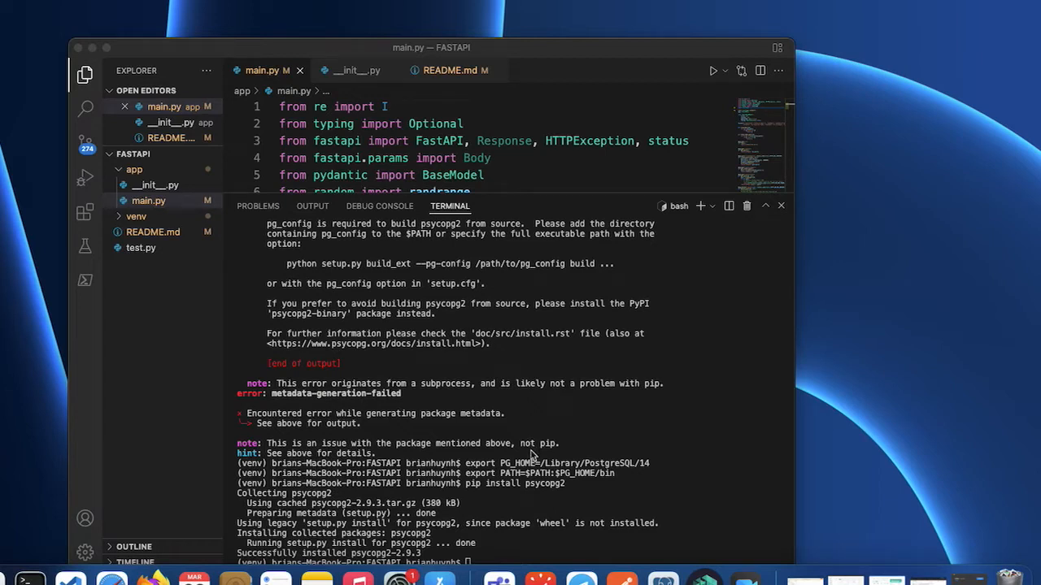
pyautogui.moveTo(559, 442)
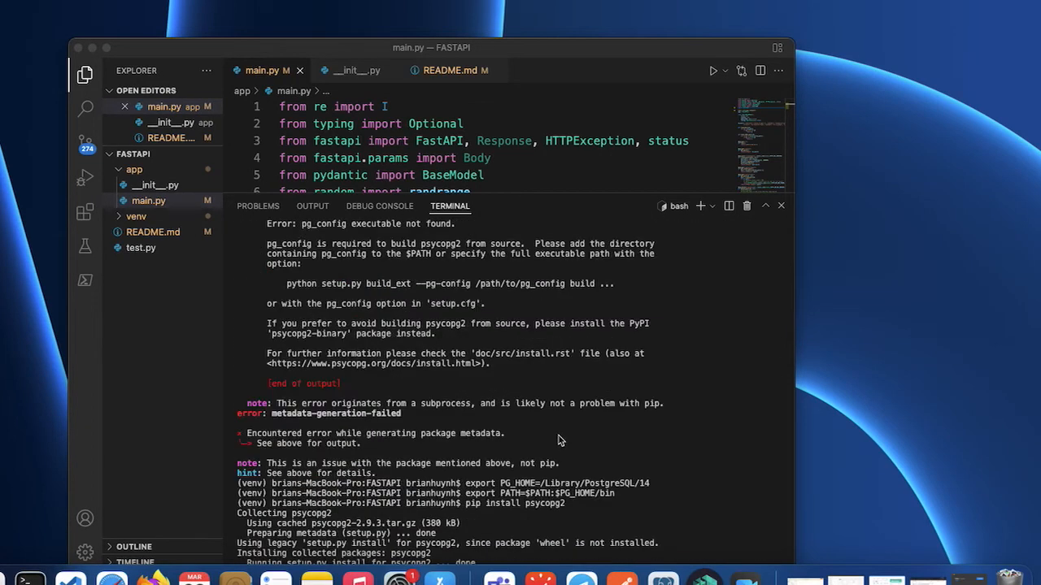
pyautogui.scroll(-3)
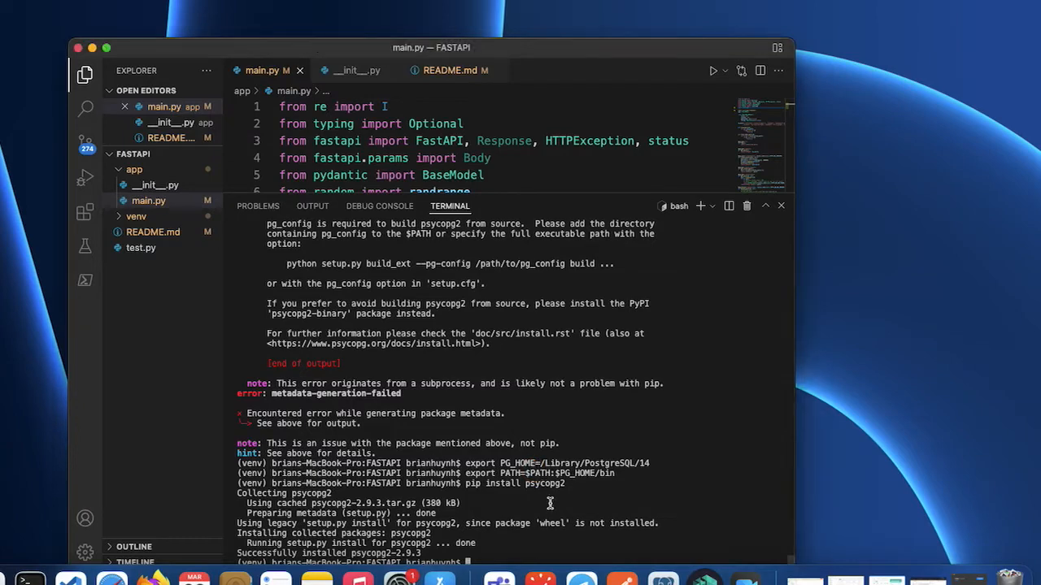
pyautogui.moveTo(104, 50)
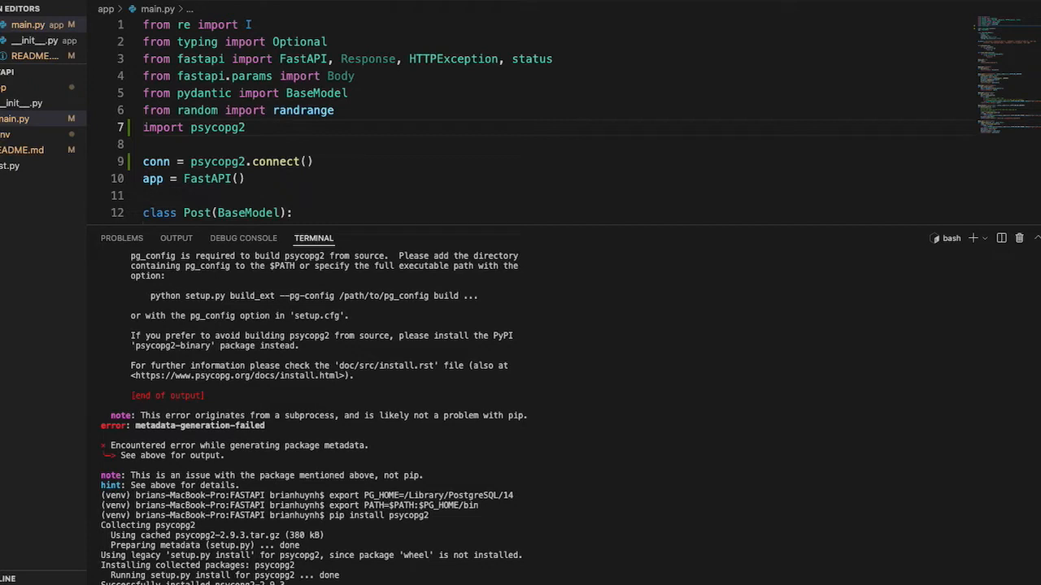
pyautogui.moveTo(352, 487)
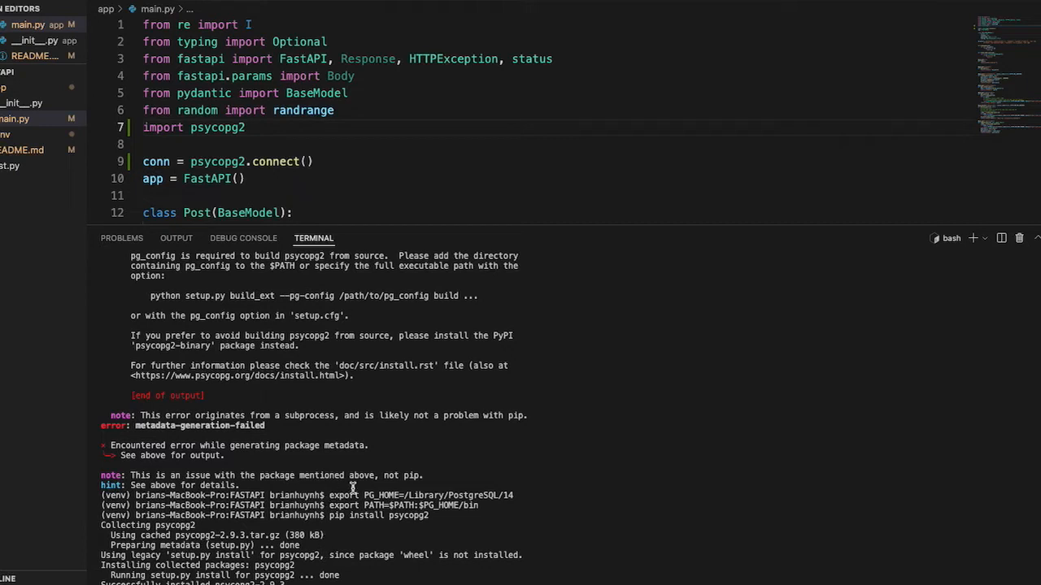
pyautogui.moveTo(393, 475)
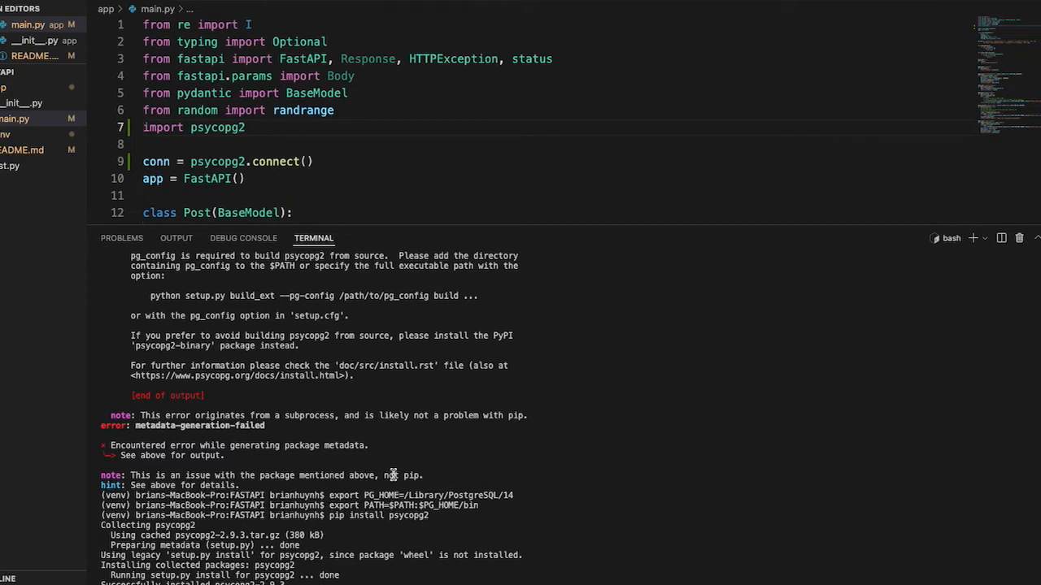
pyautogui.moveTo(364, 510)
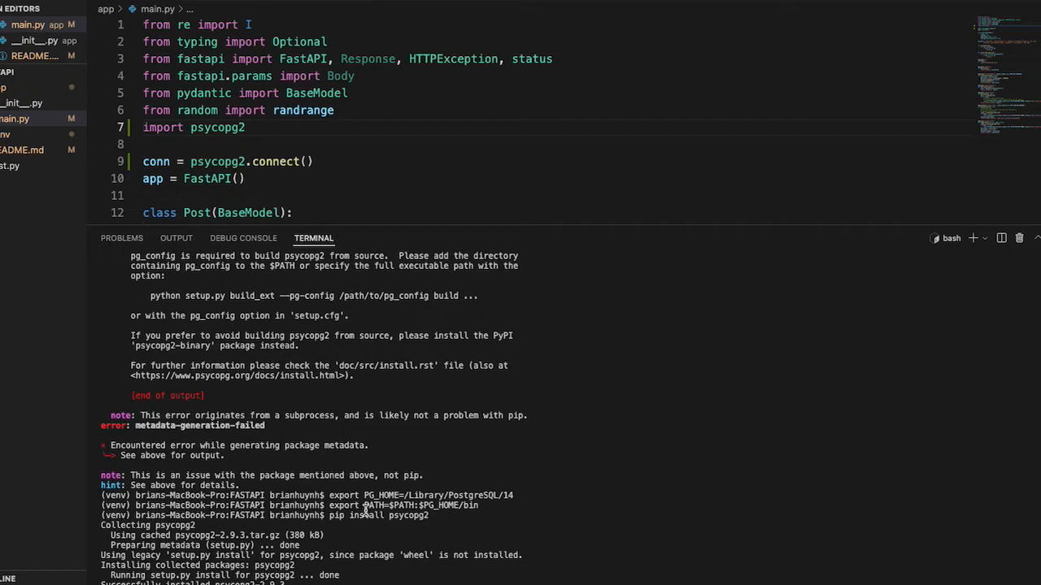
pyautogui.scroll(-3)
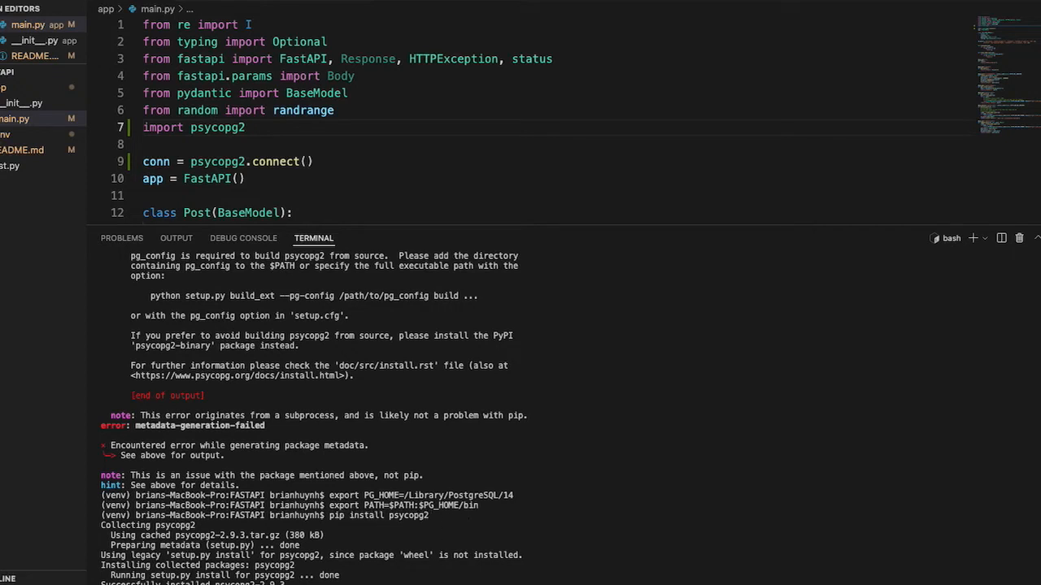
pyautogui.scroll(-3)
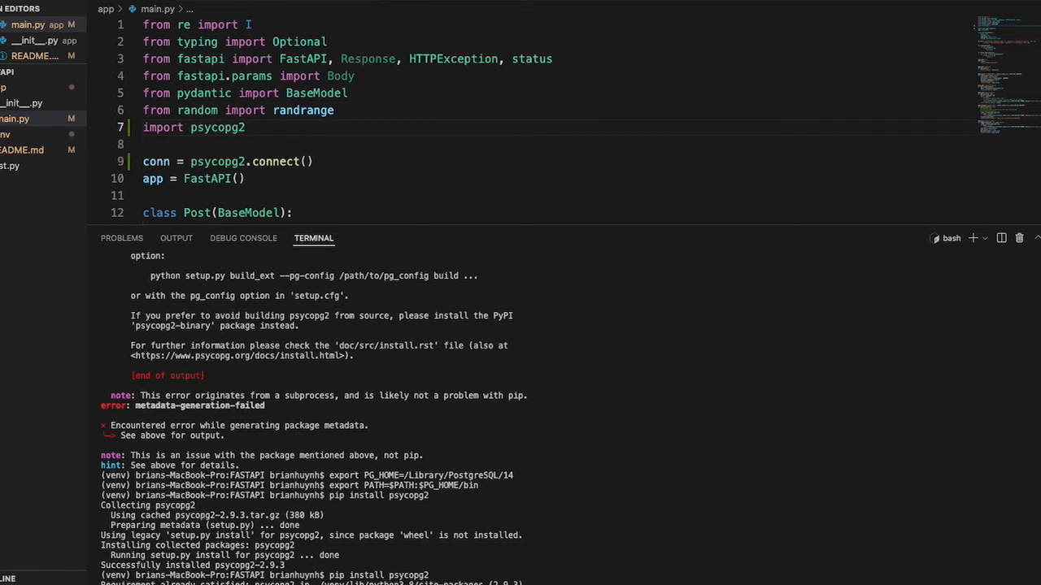